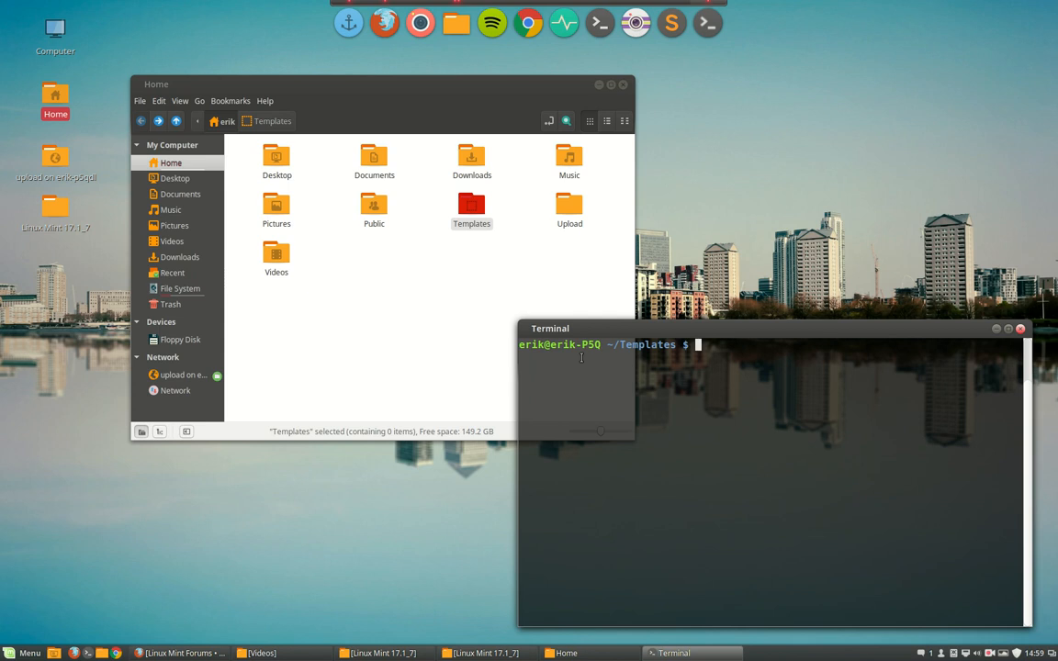
# Raise the Home folder window above the terminal and show its File menu
pyautogui.click(365, 85)
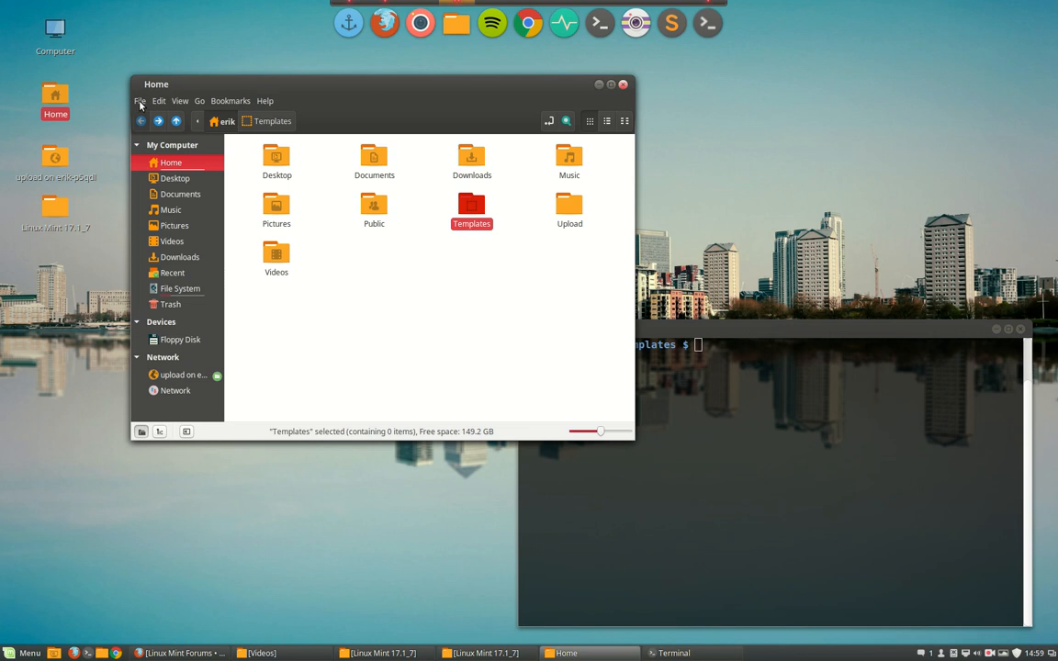
pyautogui.click(139, 101)
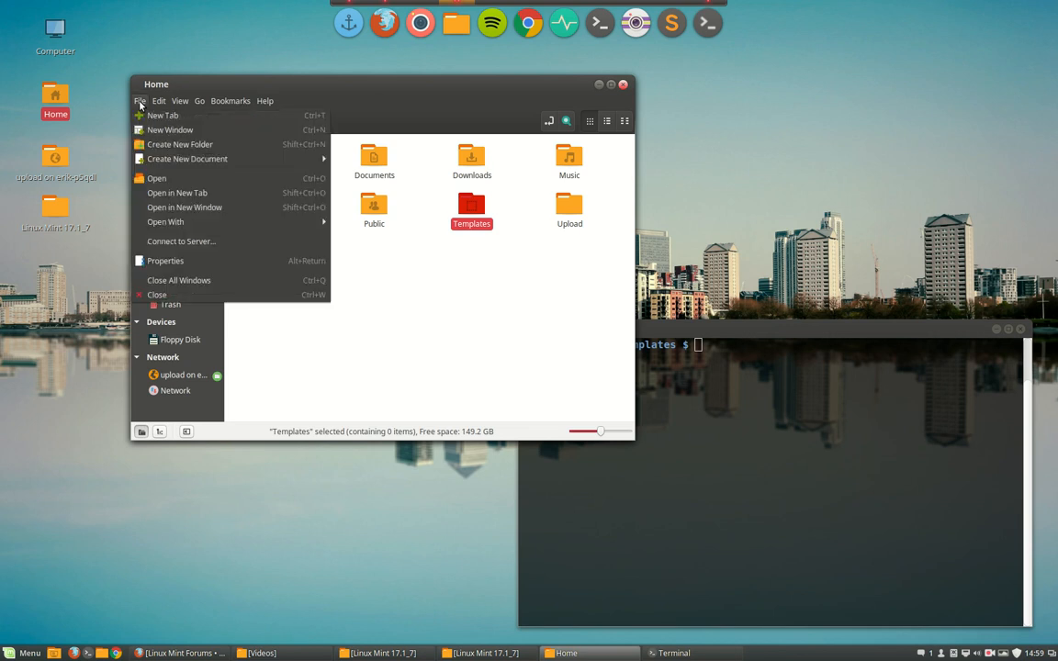
# Review the Behavior, Display, List Columns and Preview pages of File Management Preferences
pyautogui.click(158, 101)
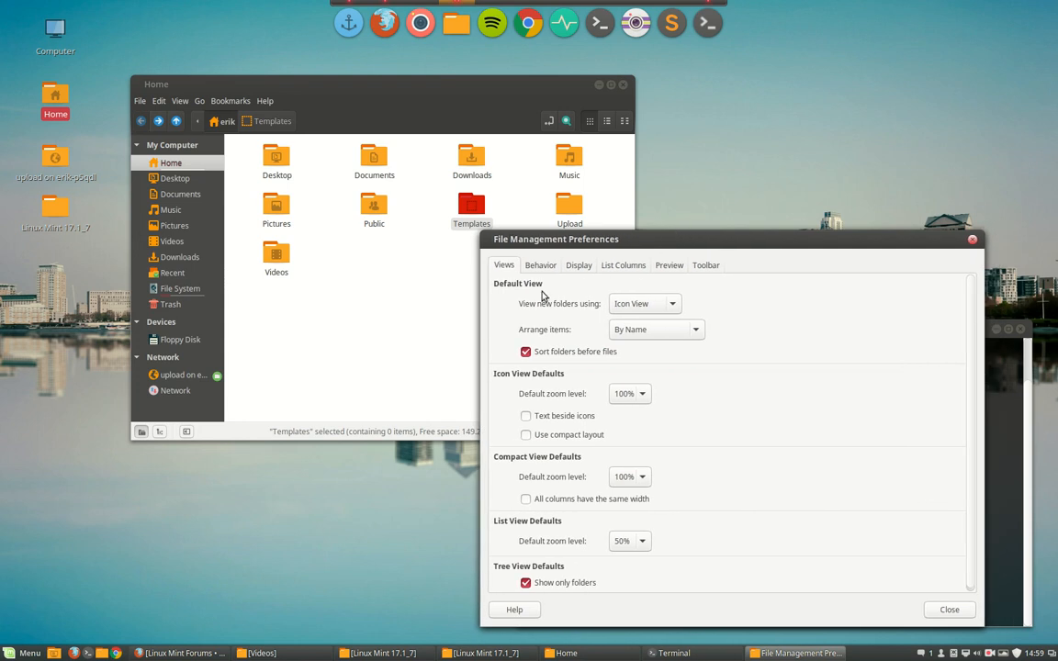
pyautogui.moveTo(551, 264)
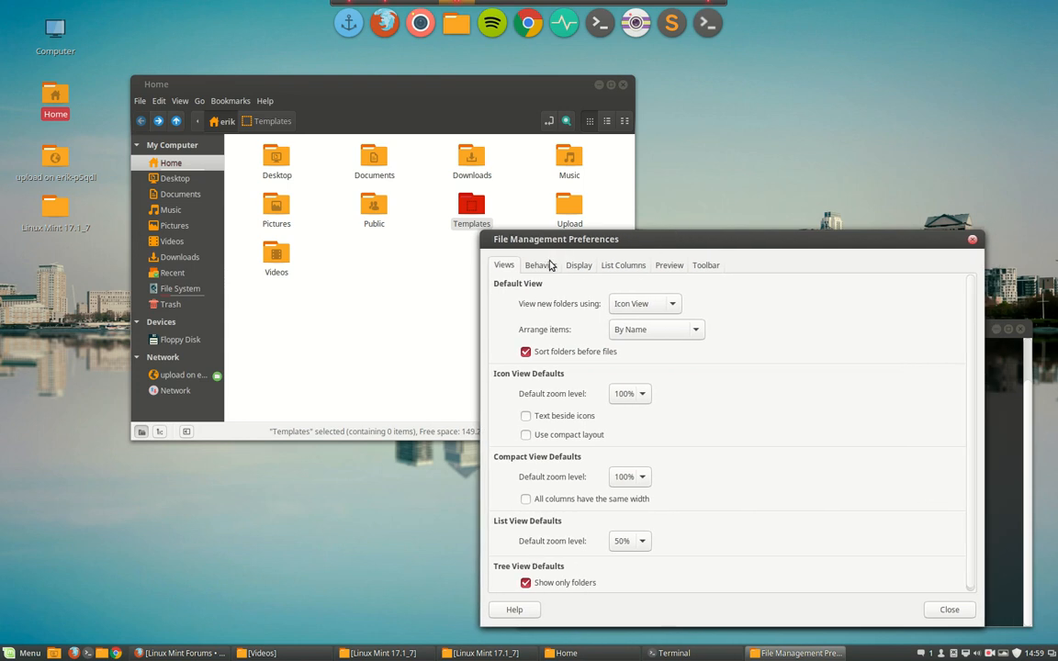
pyautogui.click(540, 264)
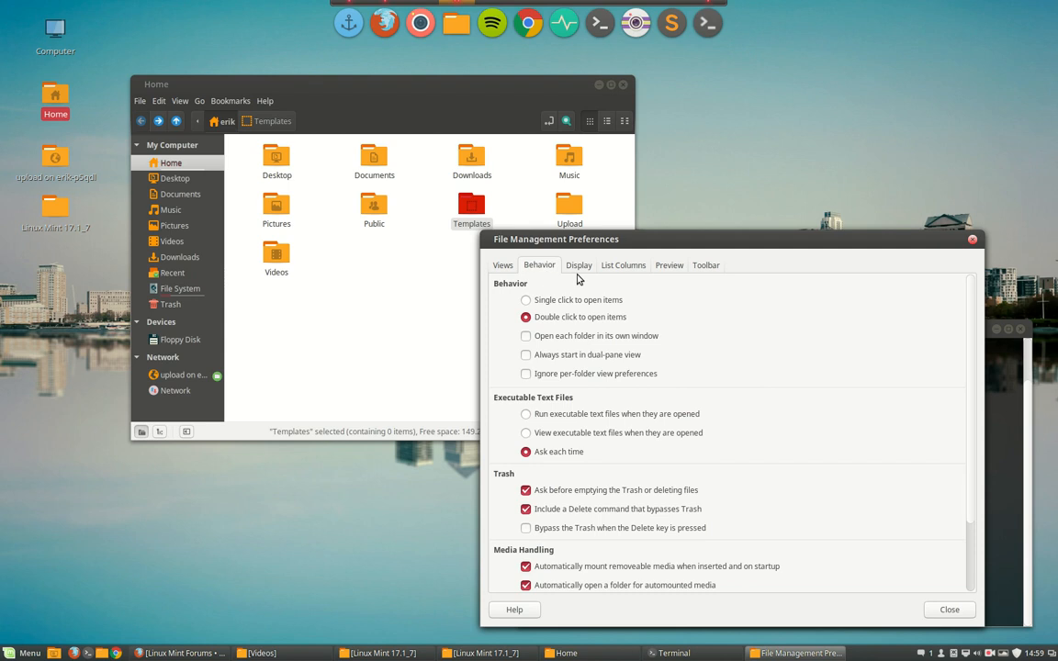
pyautogui.click(576, 265)
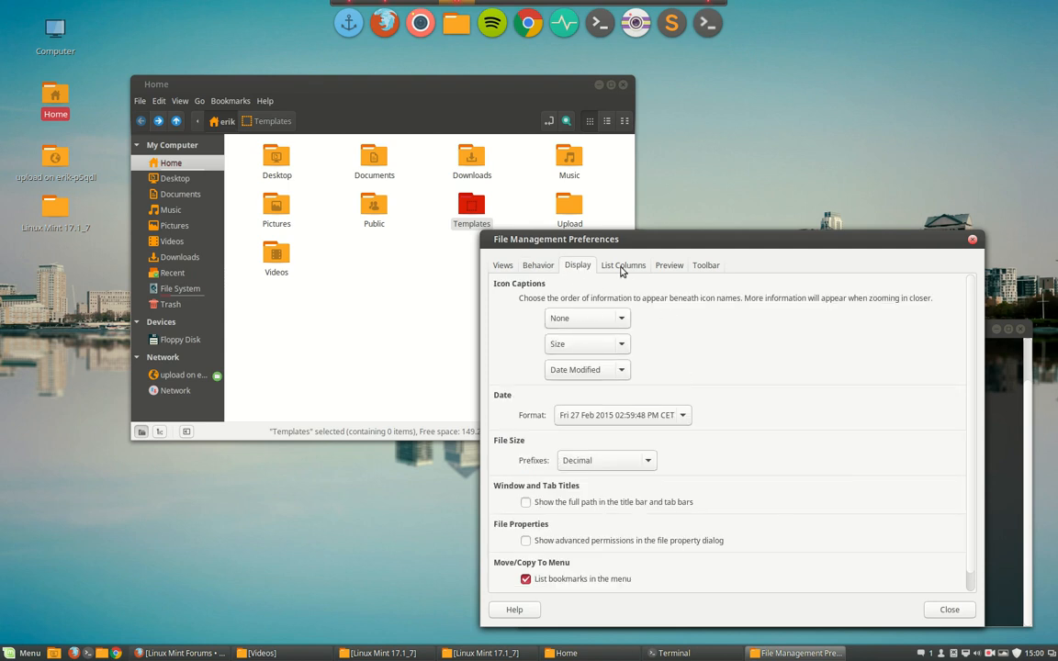
pyautogui.click(622, 264)
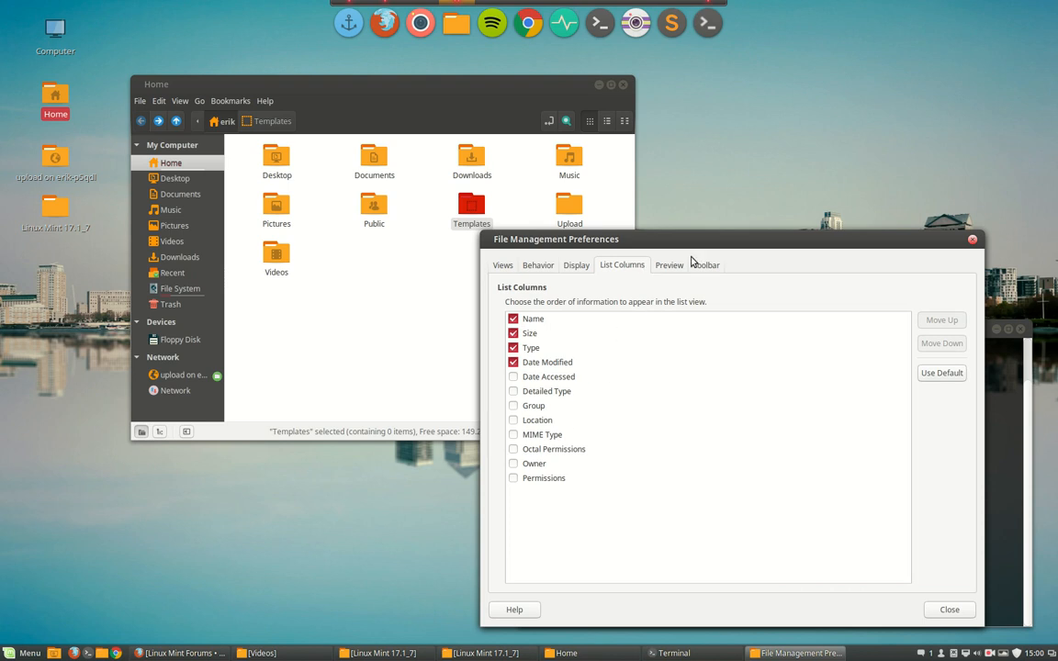
pyautogui.click(669, 265)
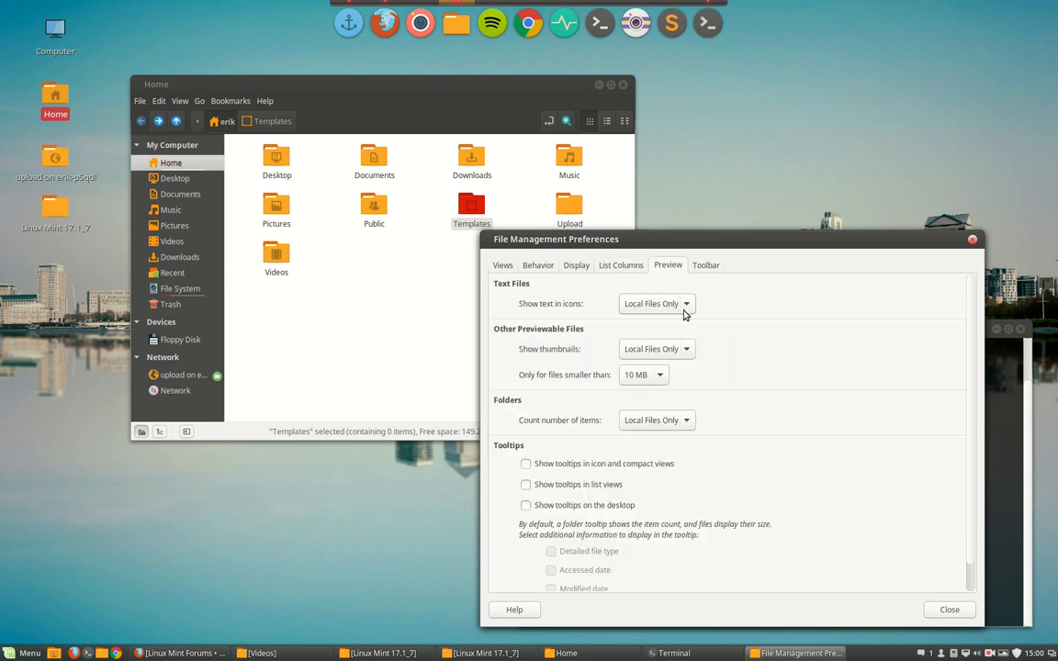
pyautogui.scroll(-3)
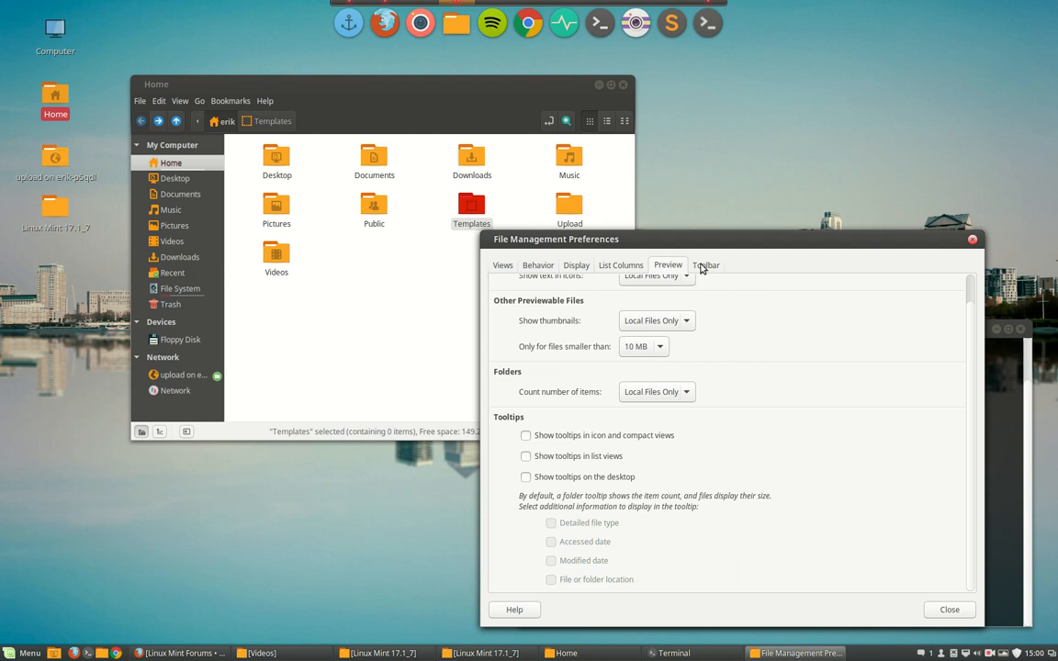
# Enable every hidden toolbar button on the Toolbar page, then show the List Columns page
pyautogui.click(705, 264)
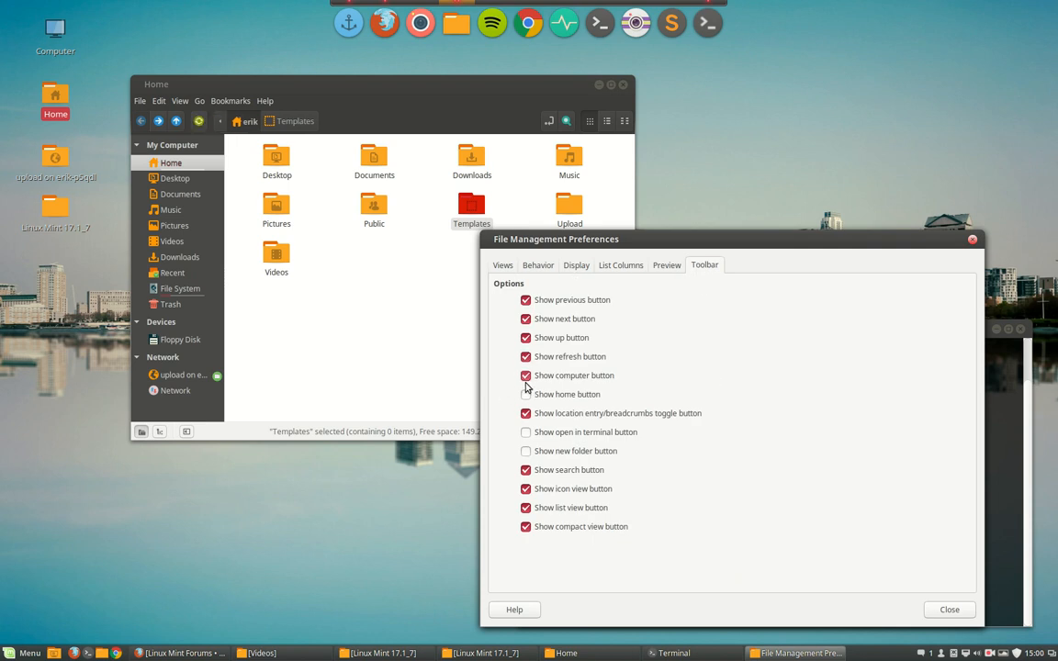
pyautogui.click(525, 432)
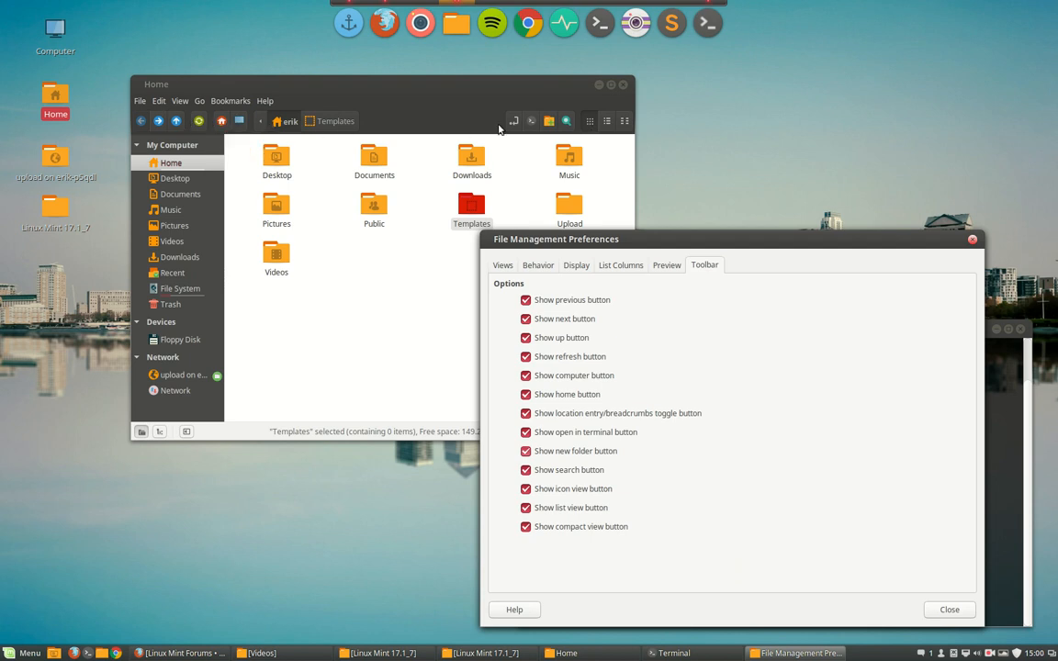
pyautogui.moveTo(676, 308)
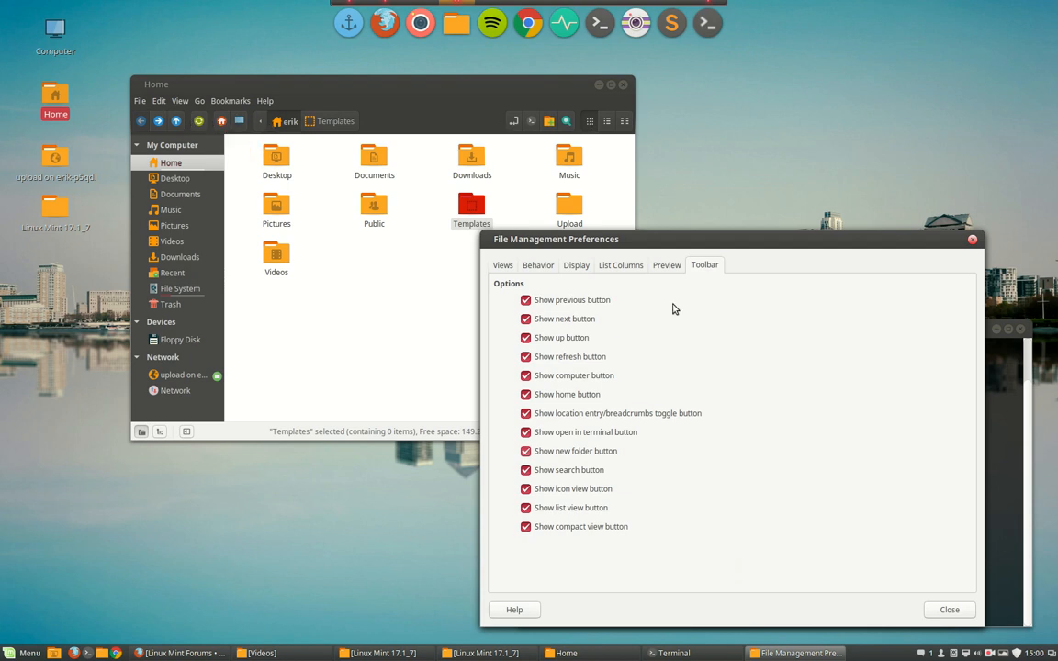
pyautogui.click(667, 265)
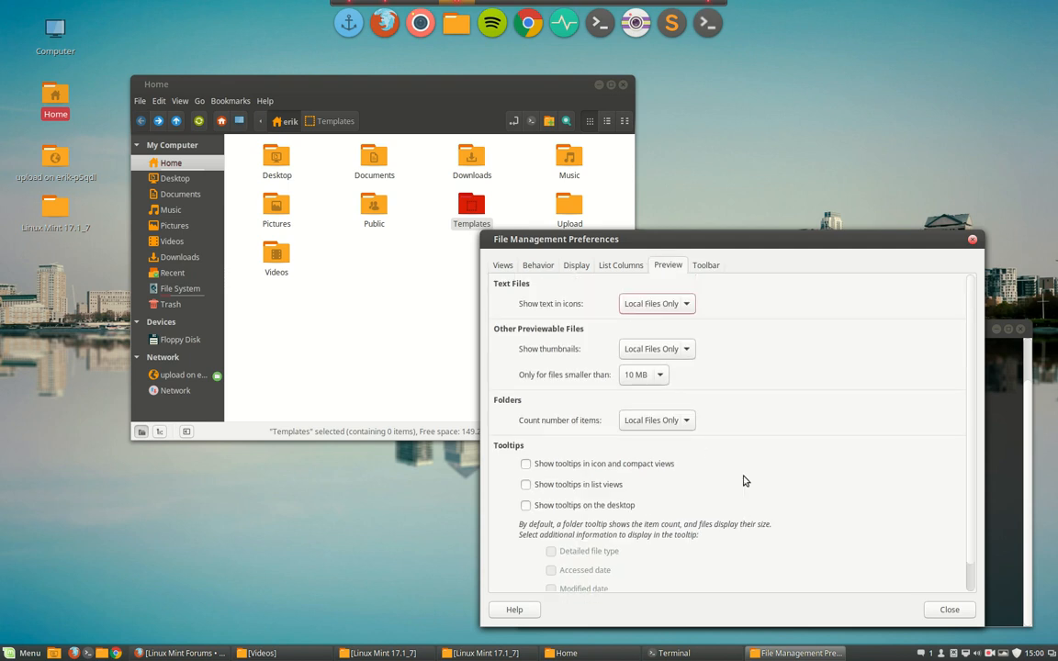
pyautogui.click(705, 264)
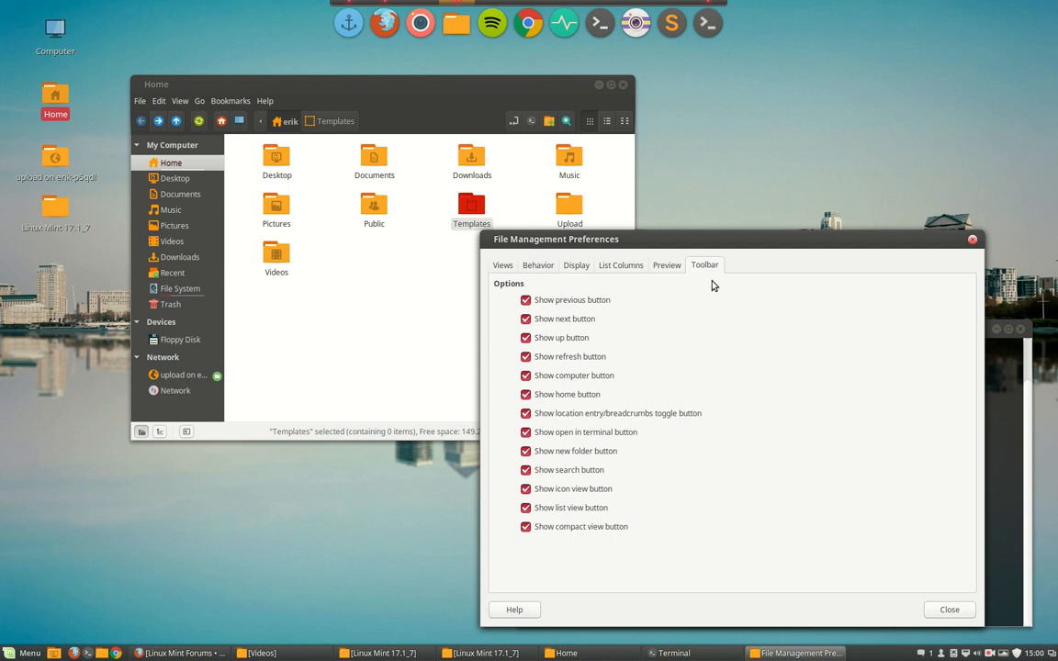
pyautogui.click(620, 264)
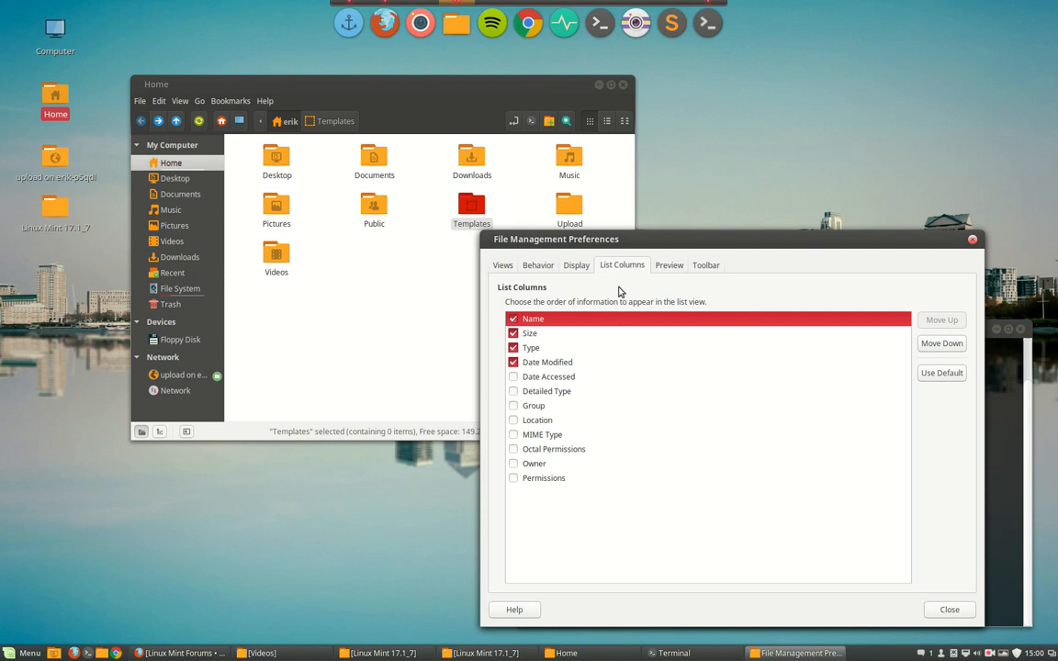
# Revisit the Display page and land on the Views page of default view preferences
pyautogui.click(577, 265)
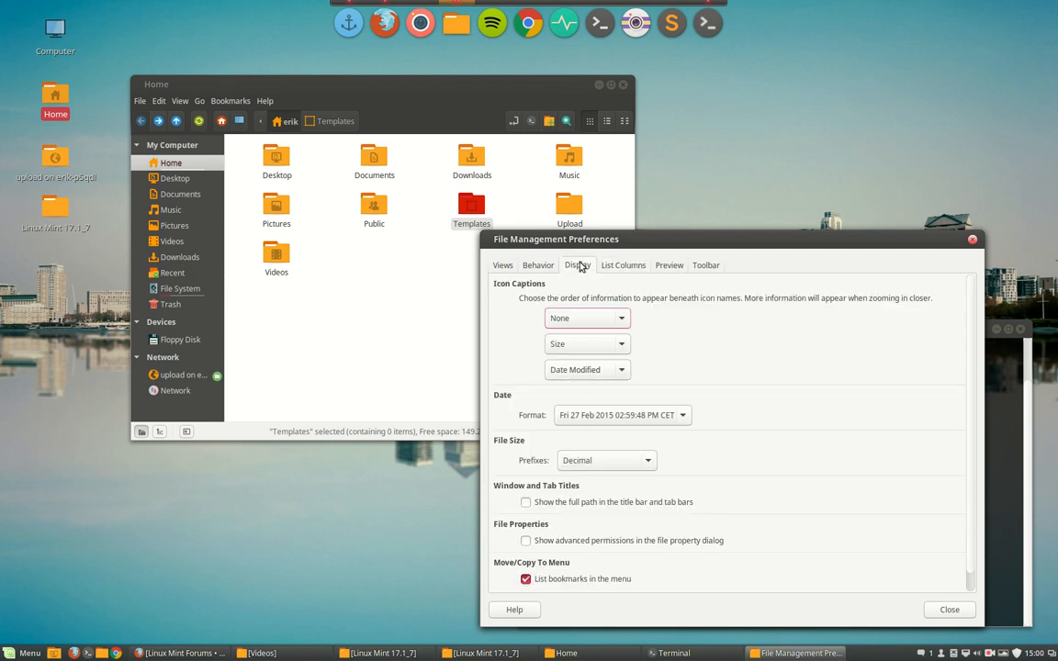
pyautogui.moveTo(503, 322)
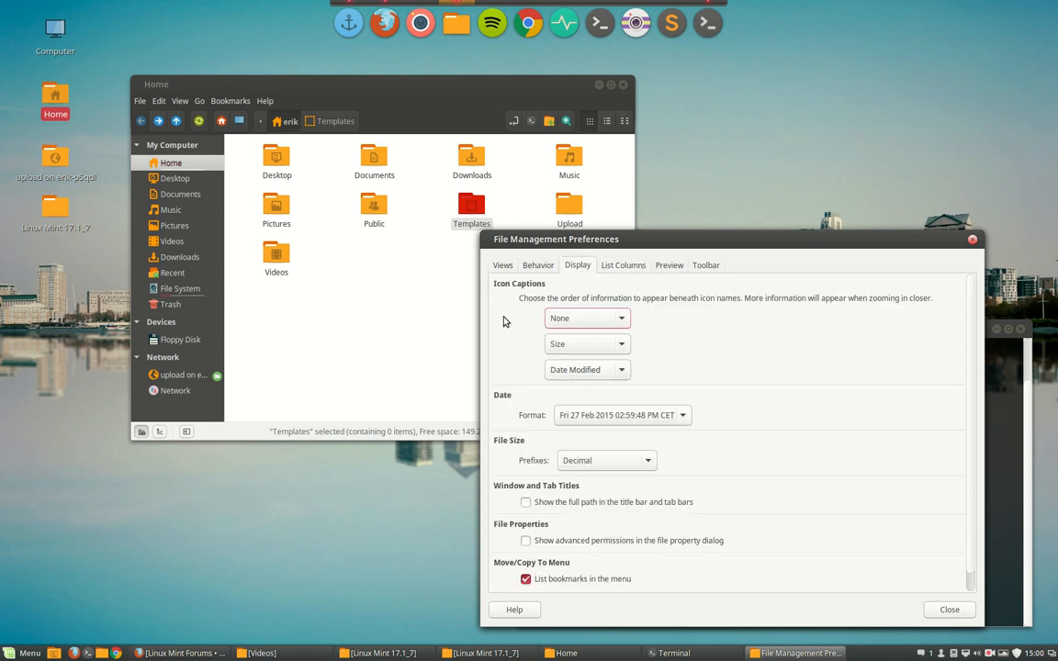
pyautogui.moveTo(489, 421)
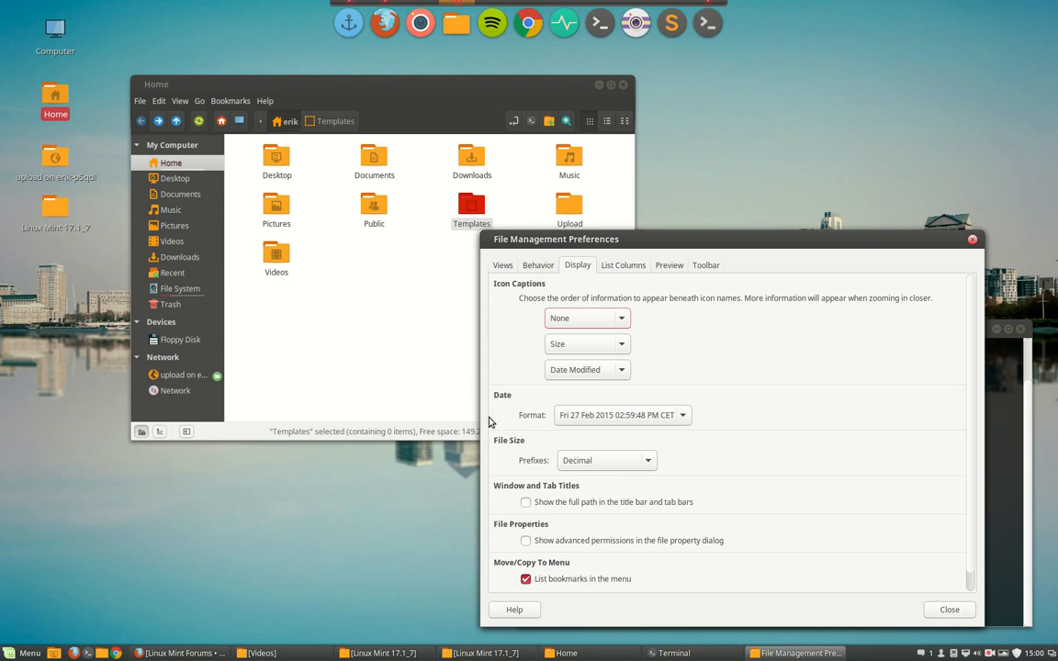
pyautogui.moveTo(586, 510)
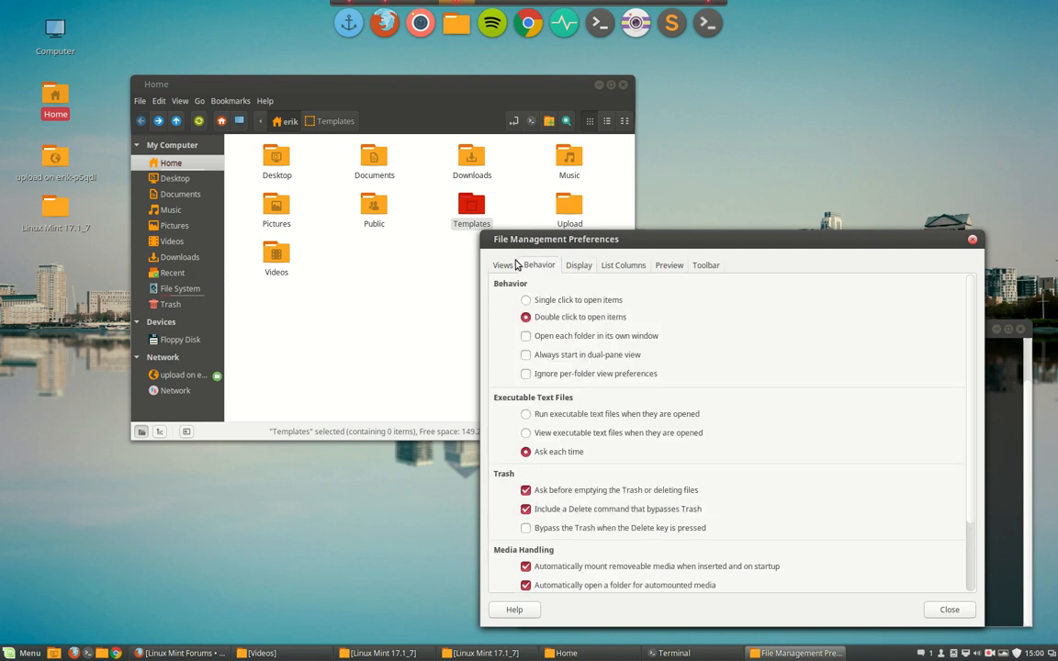
pyautogui.click(503, 264)
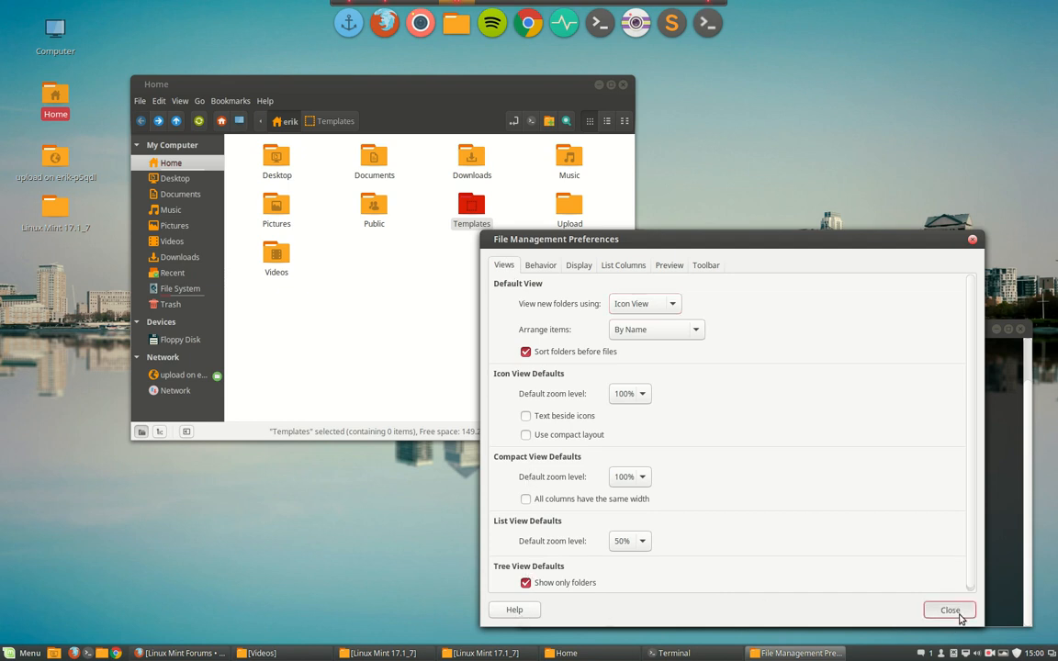
# Close the preferences and settle the Home folder on list view after trying compact and icon layouts
pyautogui.click(949, 609)
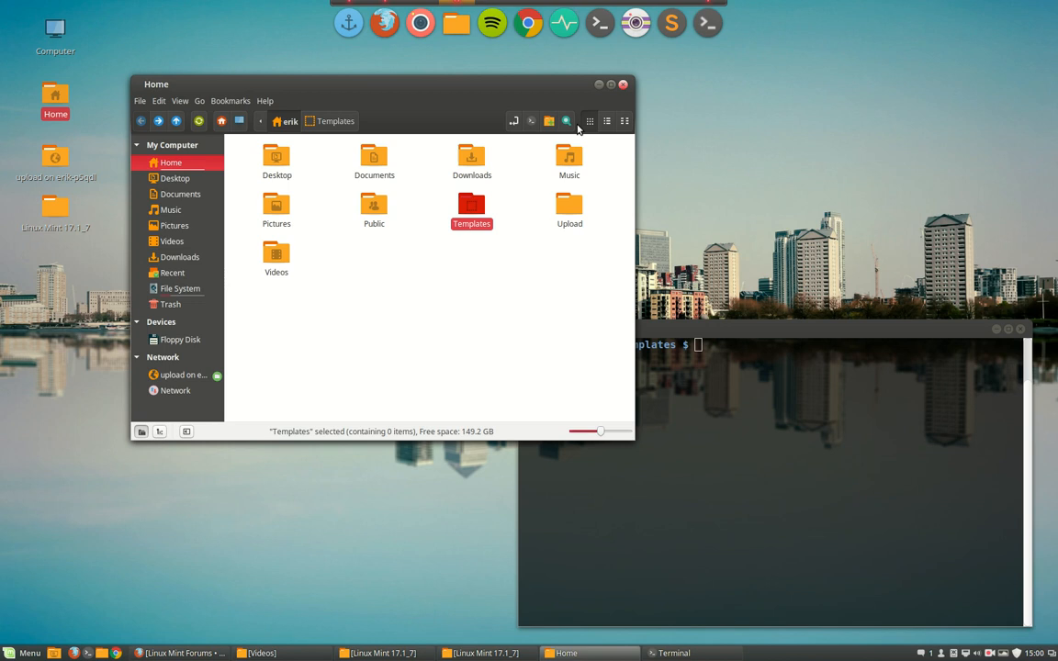
pyautogui.click(606, 121)
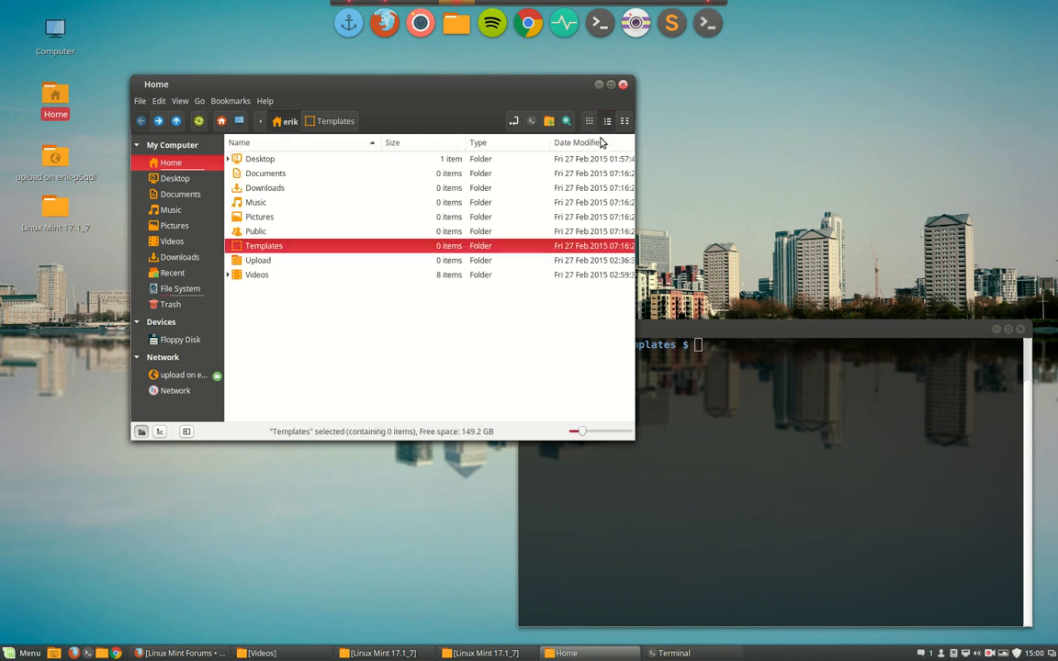
pyautogui.click(606, 121)
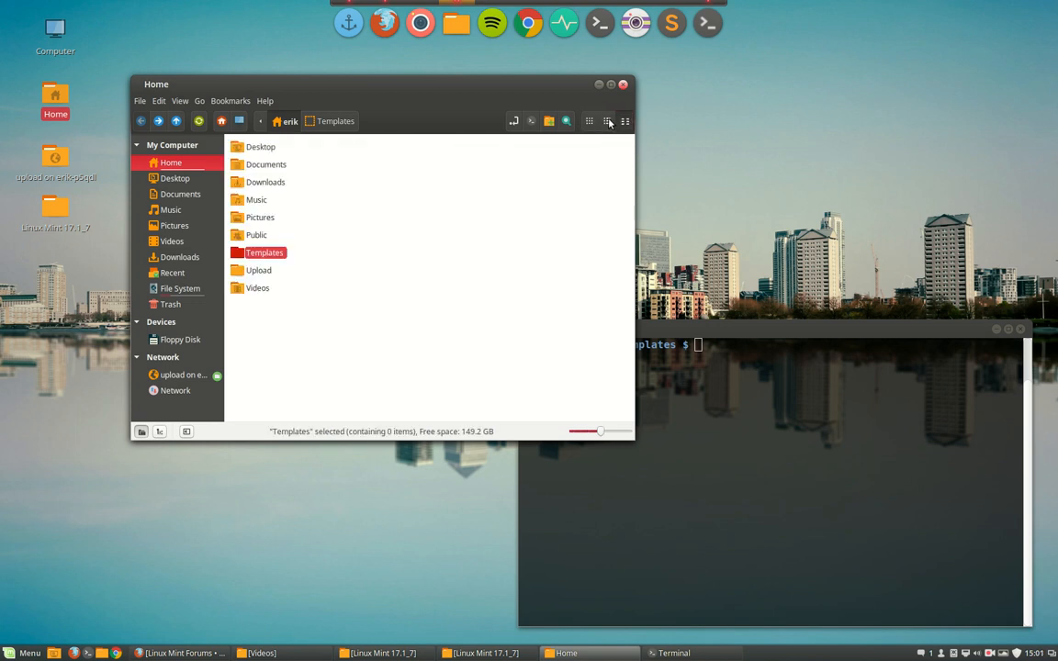
pyautogui.click(588, 121)
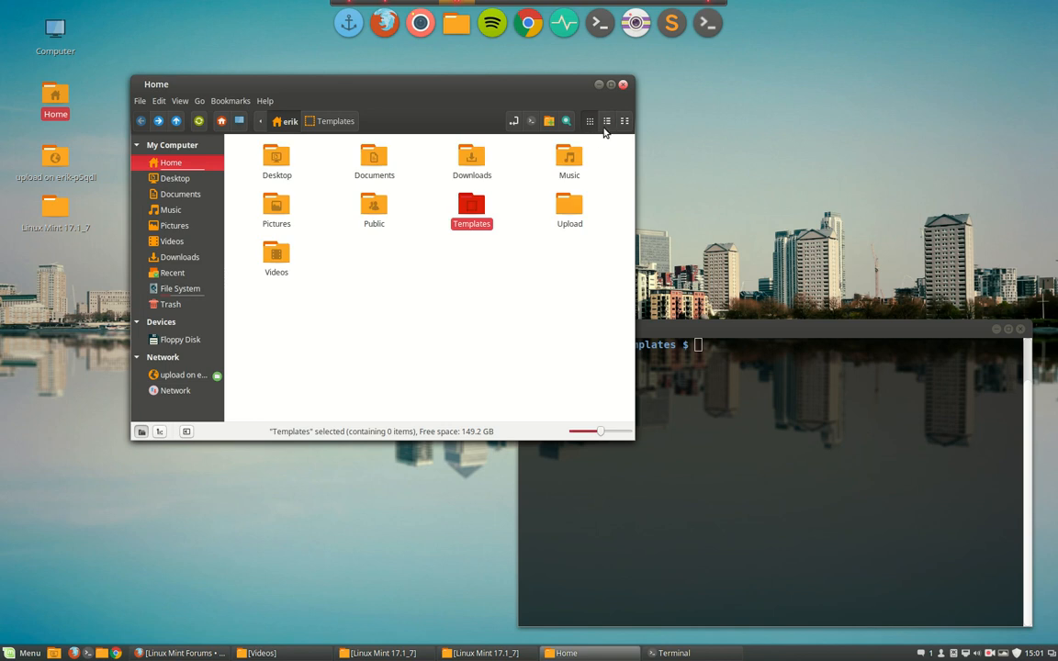
pyautogui.click(606, 121)
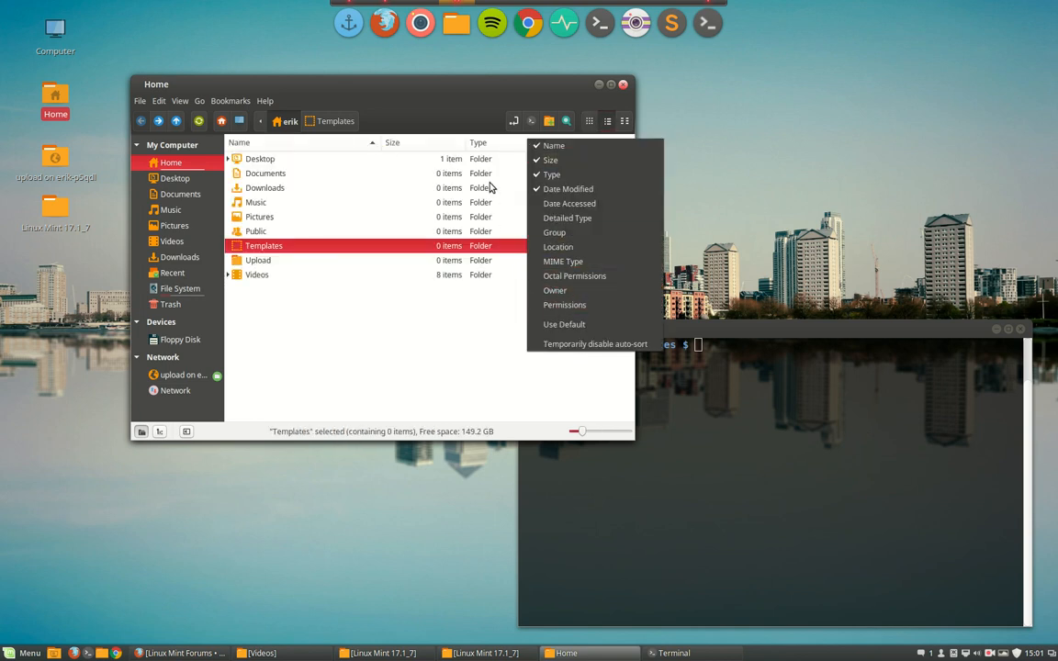
# Show a Permissions column in the Home list view and select the Videos folder
pyautogui.click(567, 187)
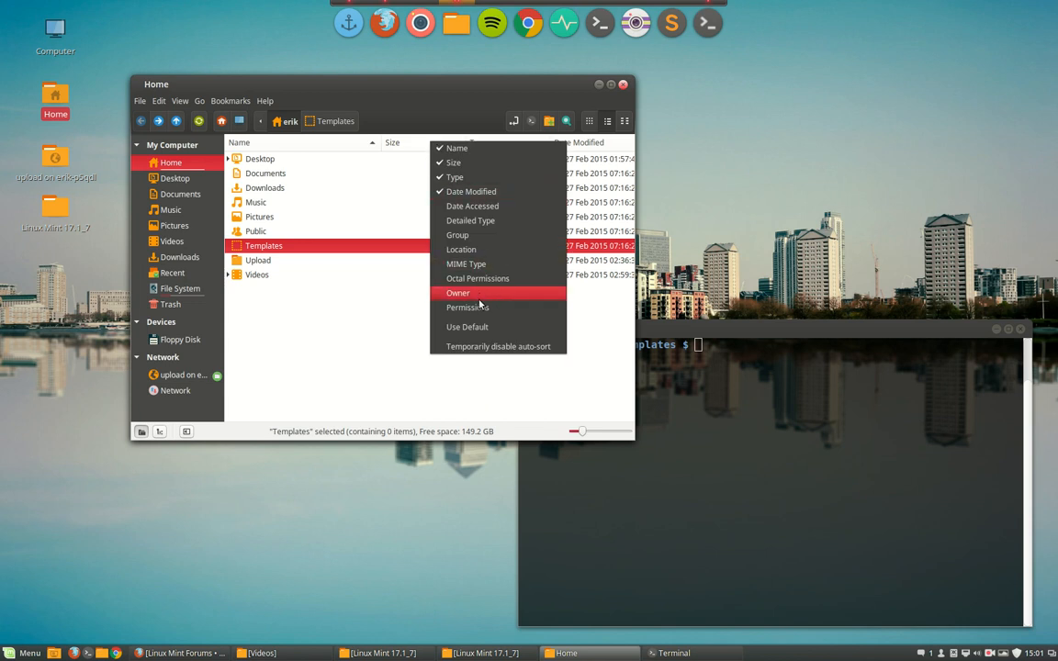
pyautogui.click(466, 306)
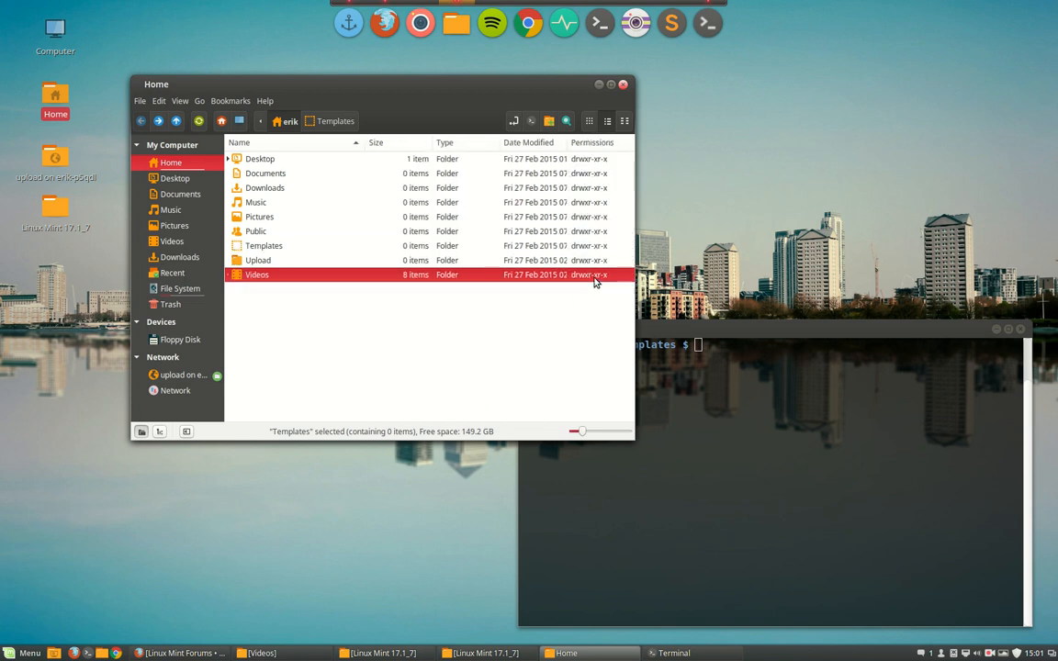
pyautogui.click(257, 275)
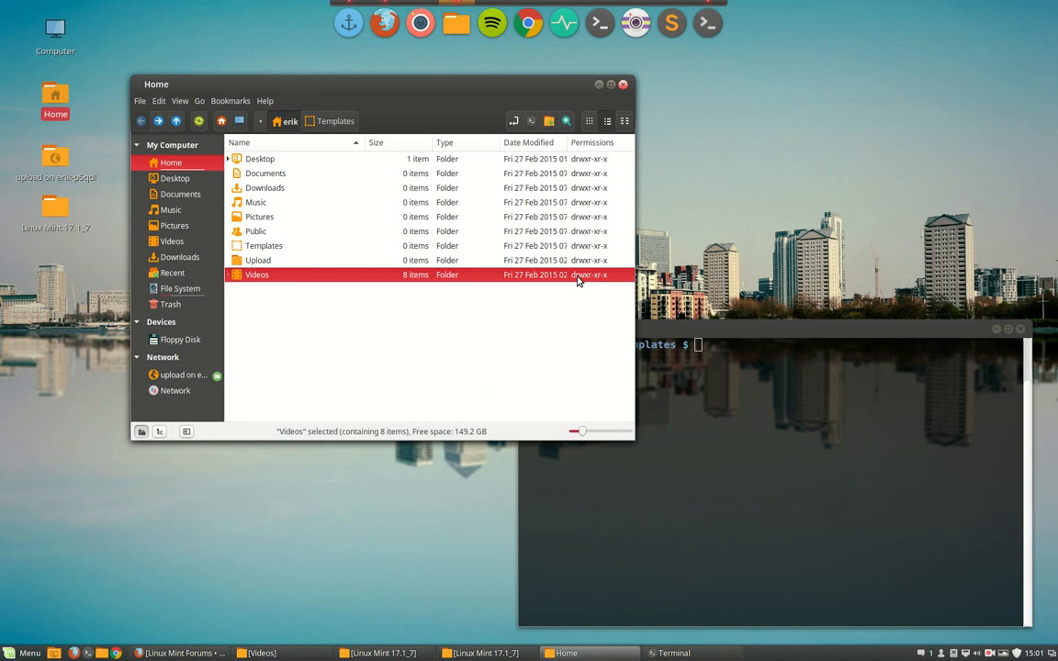
pyautogui.moveTo(584, 283)
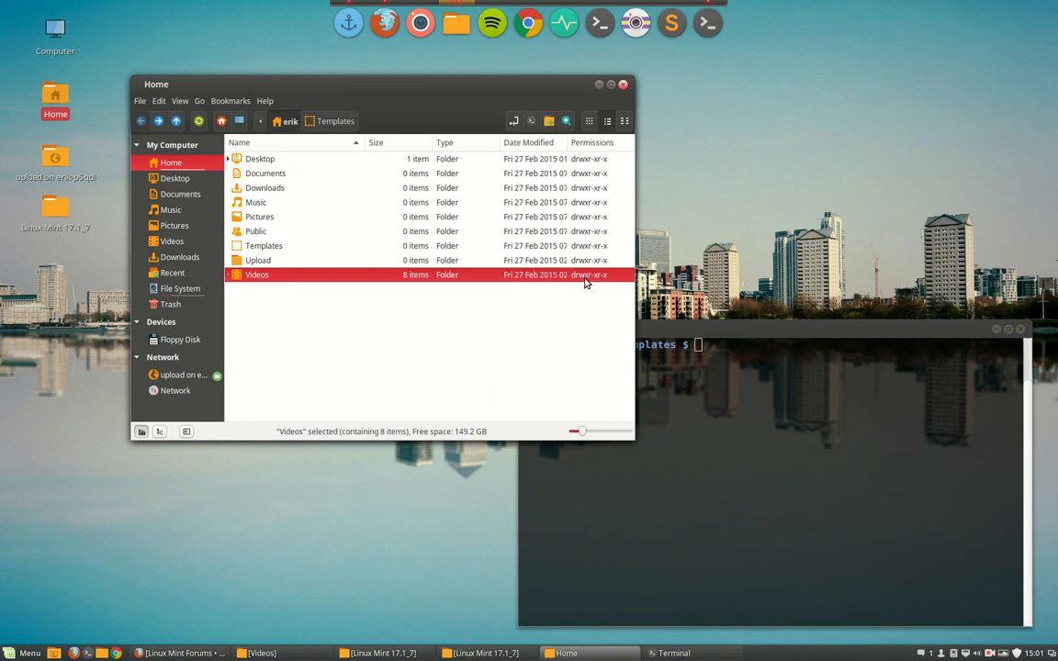
pyautogui.moveTo(588, 282)
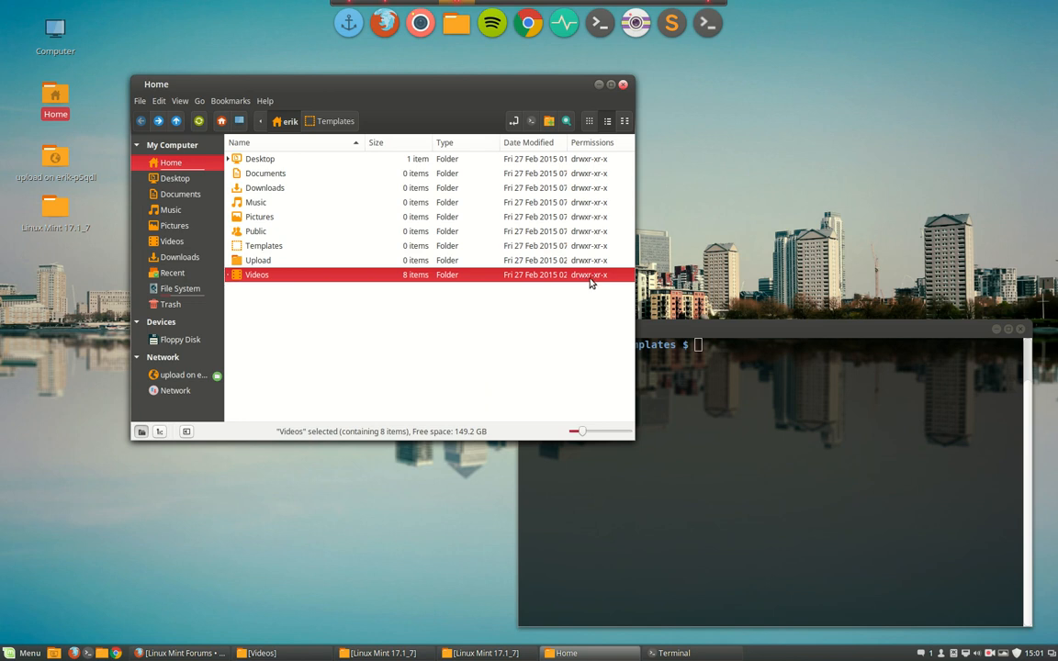
pyautogui.moveTo(604, 286)
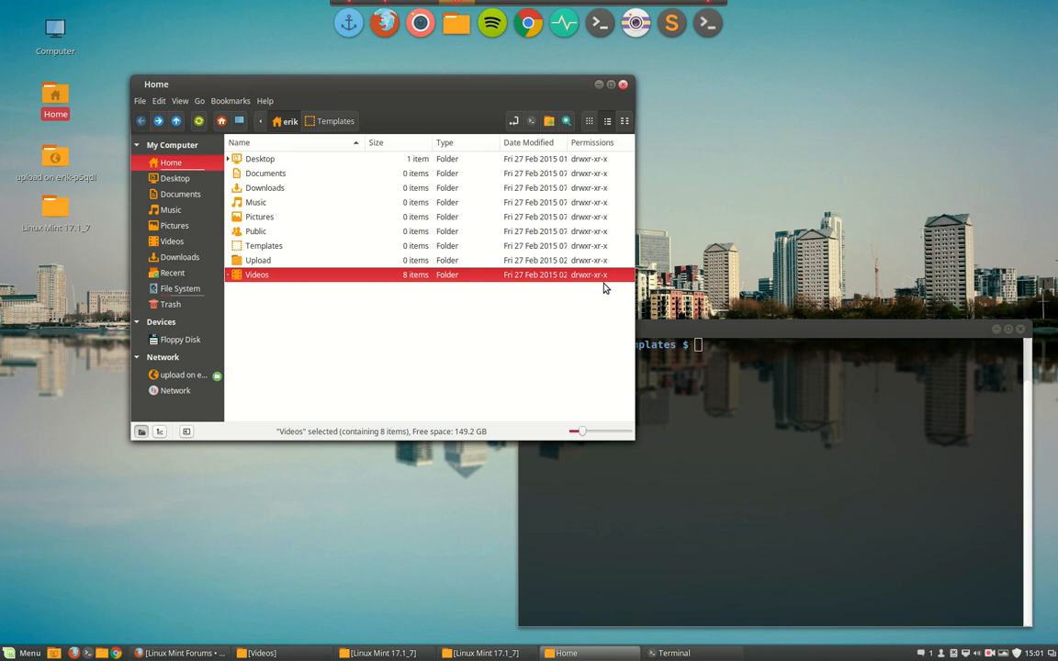
pyautogui.moveTo(573, 338)
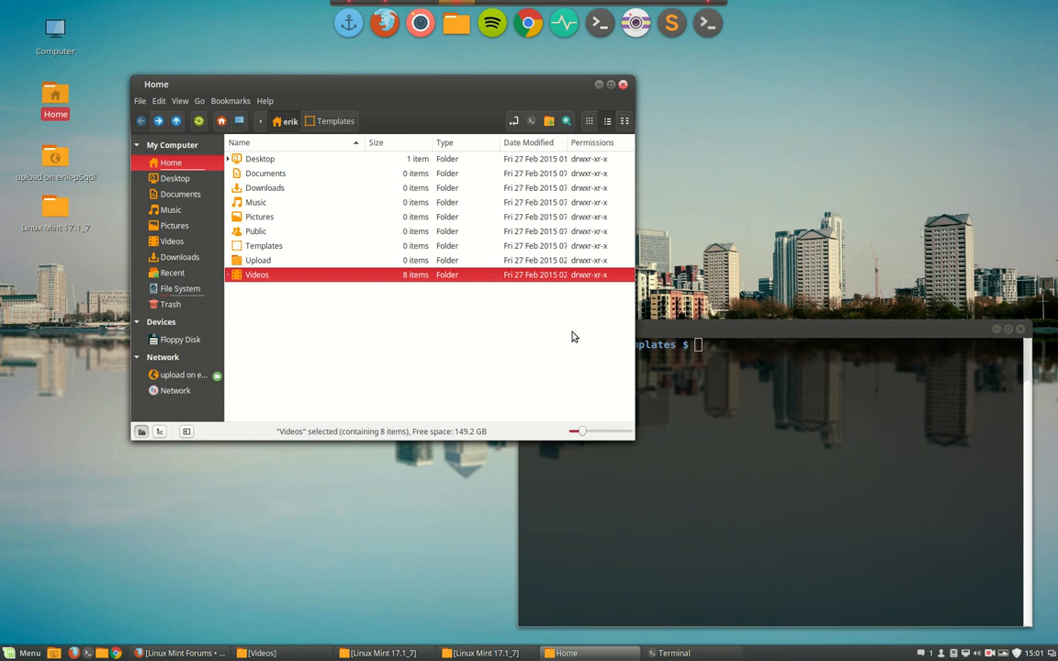
pyautogui.moveTo(573, 145)
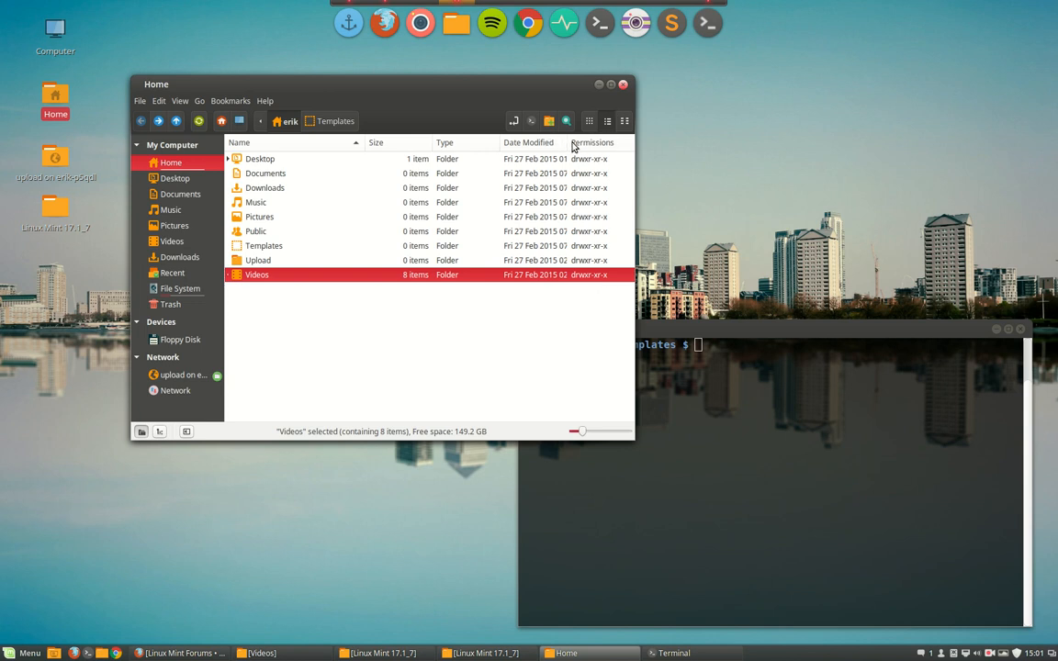
# Hide the Permissions column again, leaving Name, Size, Type and Date Modified
pyautogui.click(592, 143)
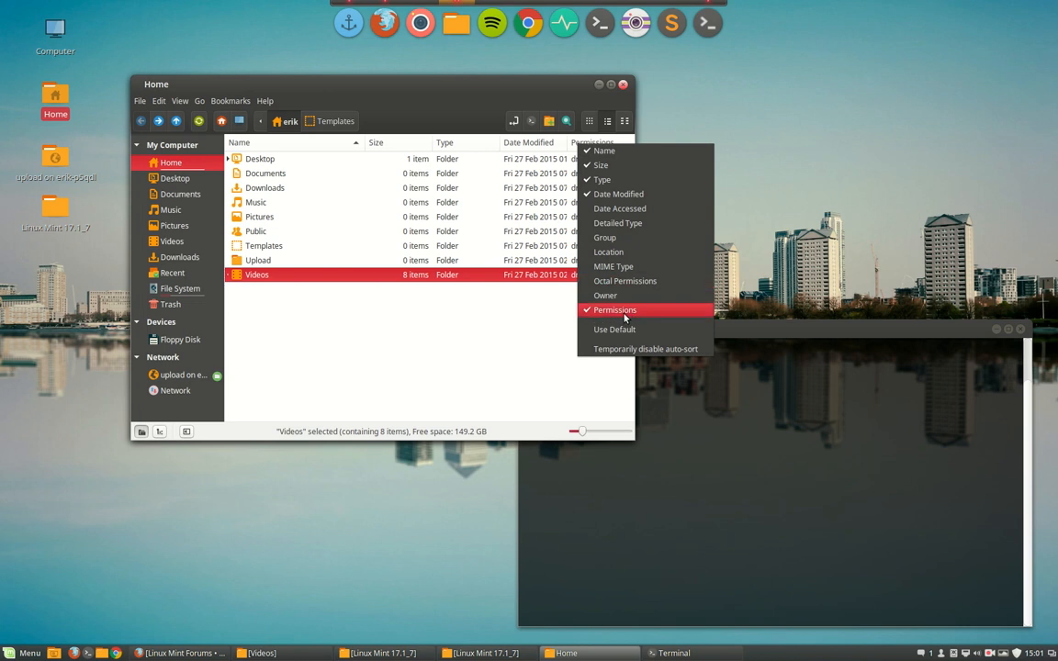
pyautogui.click(613, 309)
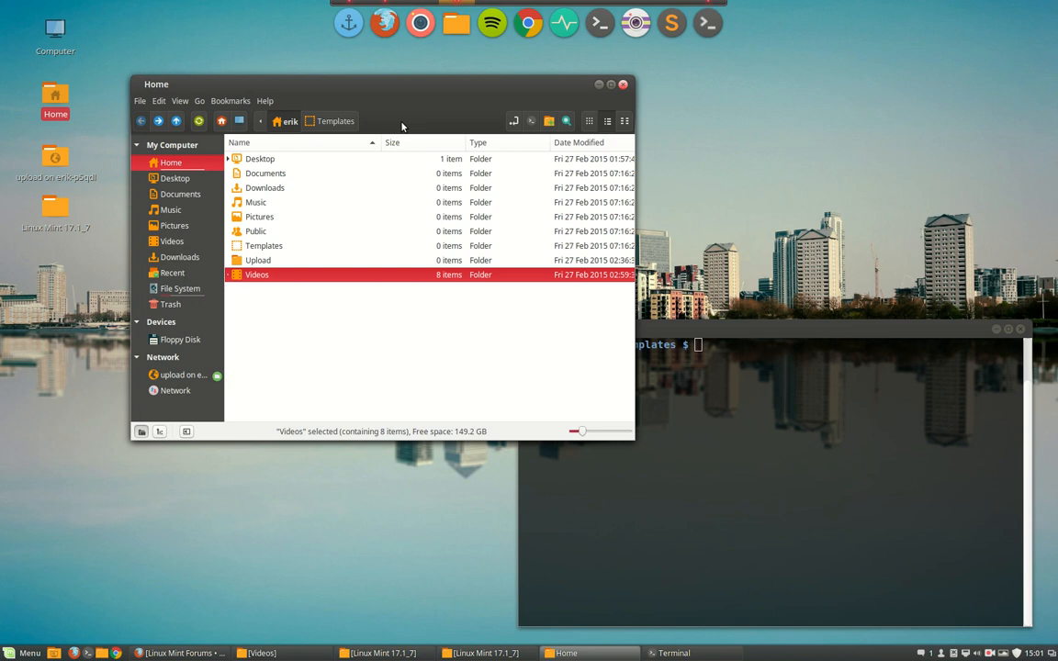
pyautogui.moveTo(1007, 656)
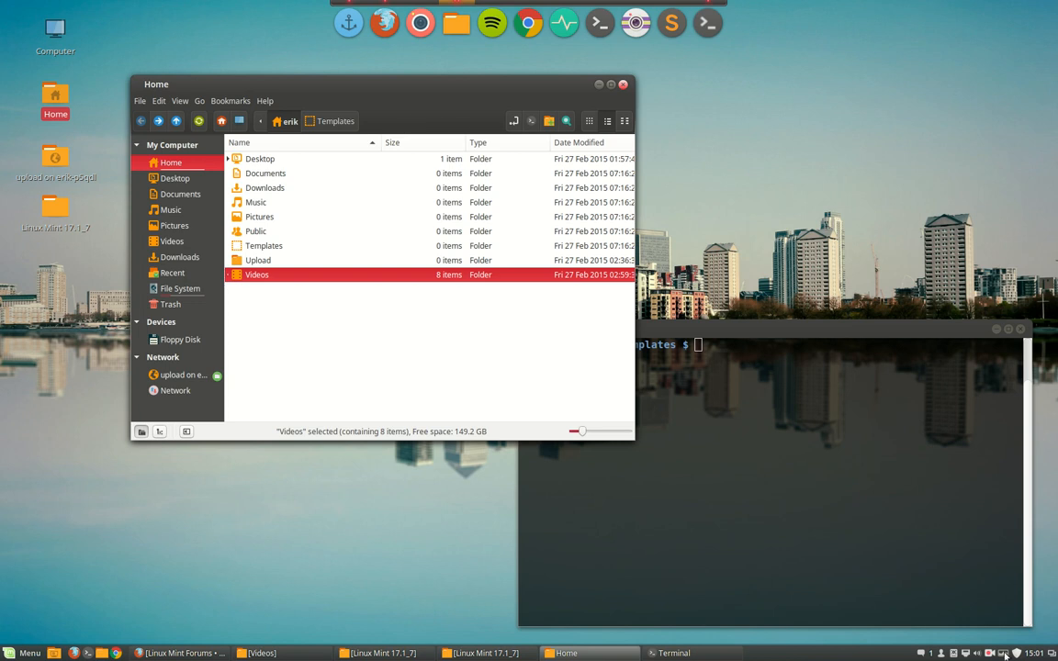
pyautogui.click(1003, 653)
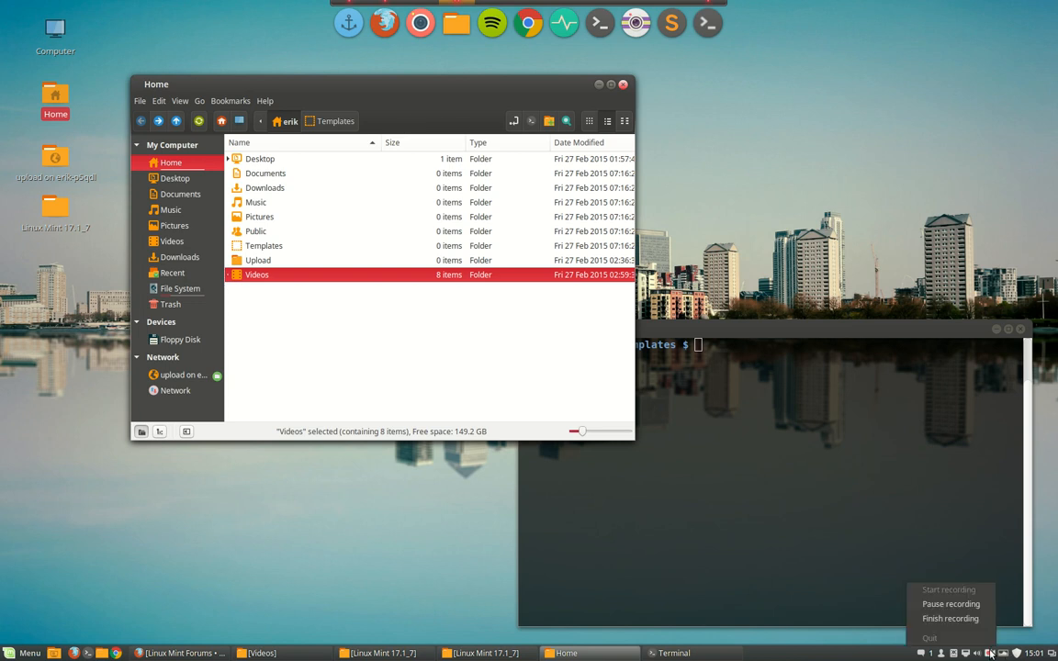